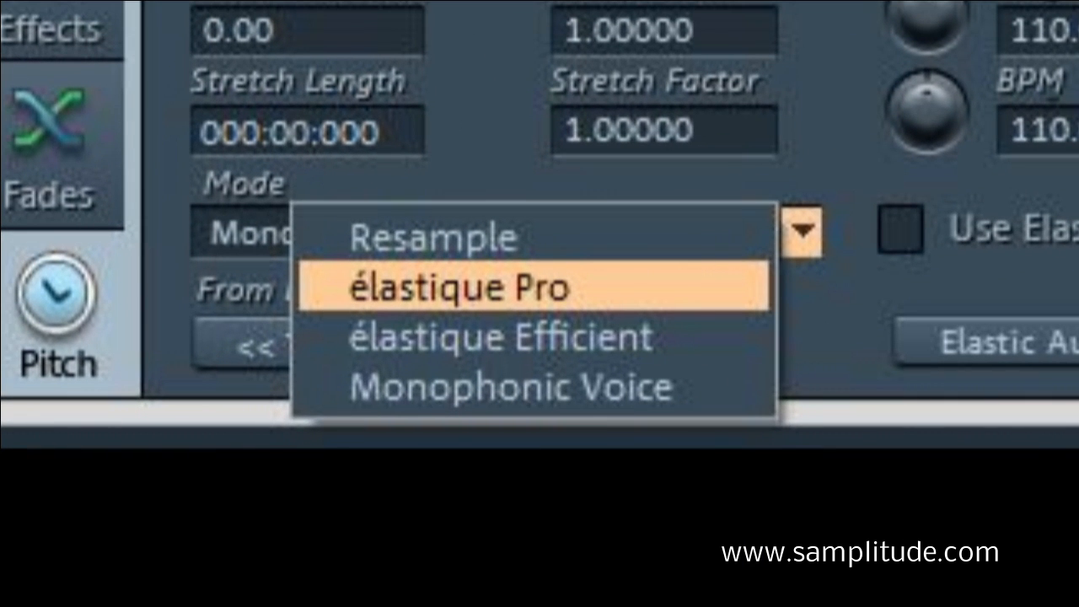
Pick élastique Pro as the object's time-stretch mode from the Mode dropdown
{"action": "left_click", "coordinate": [510, 387]}
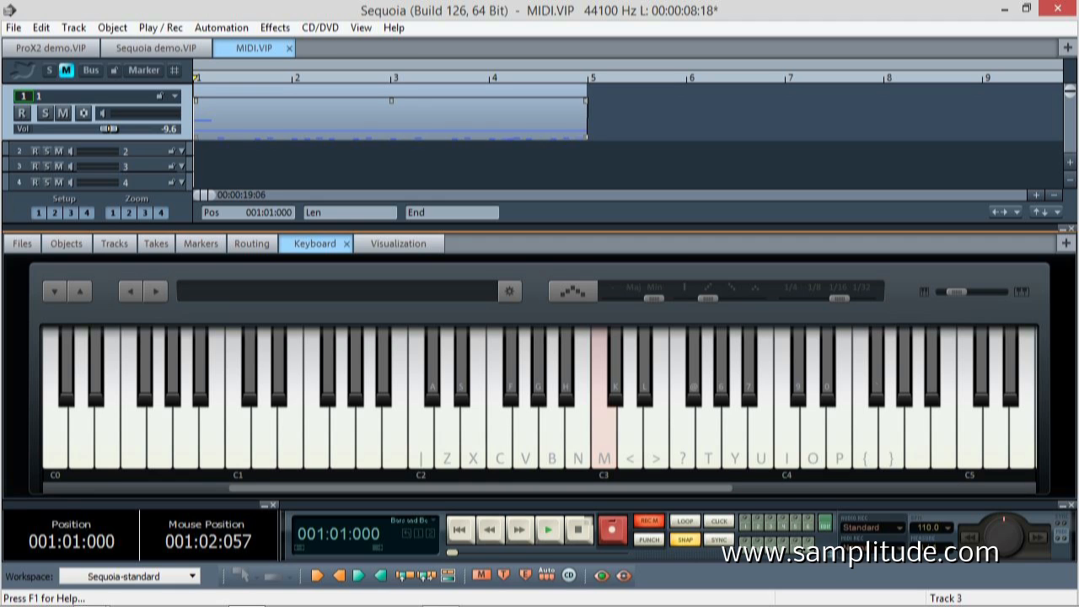
Close the MIDI.VIP project, returning to the ProX2 demo arrangement
{"action": "left_click", "coordinate": [55, 49]}
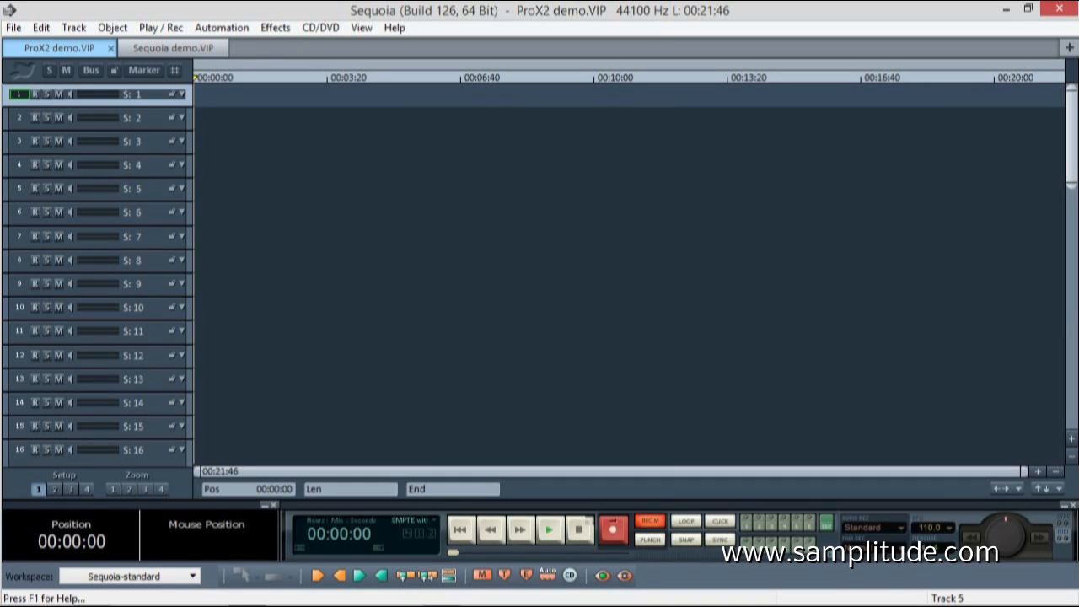